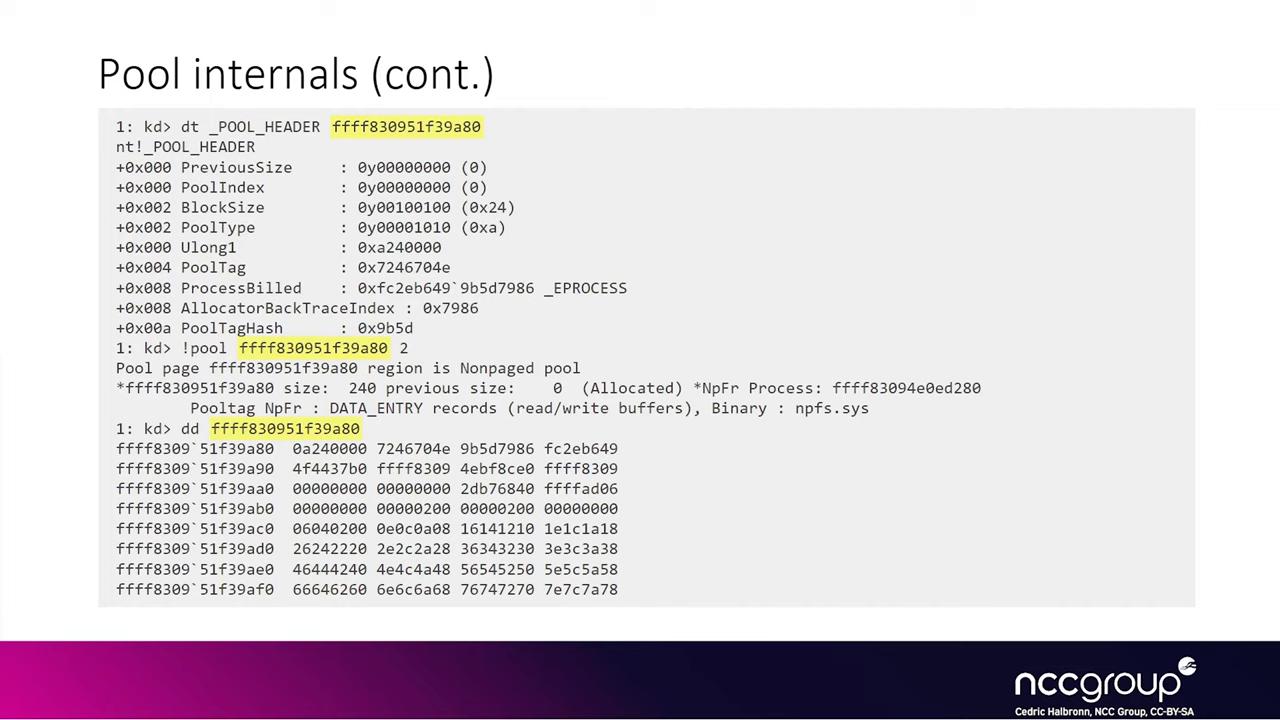
Select the BlockSize field, then drag-select the Kernel Low Fragmentation Heap (kLFH) bullet
double_click(236, 167)
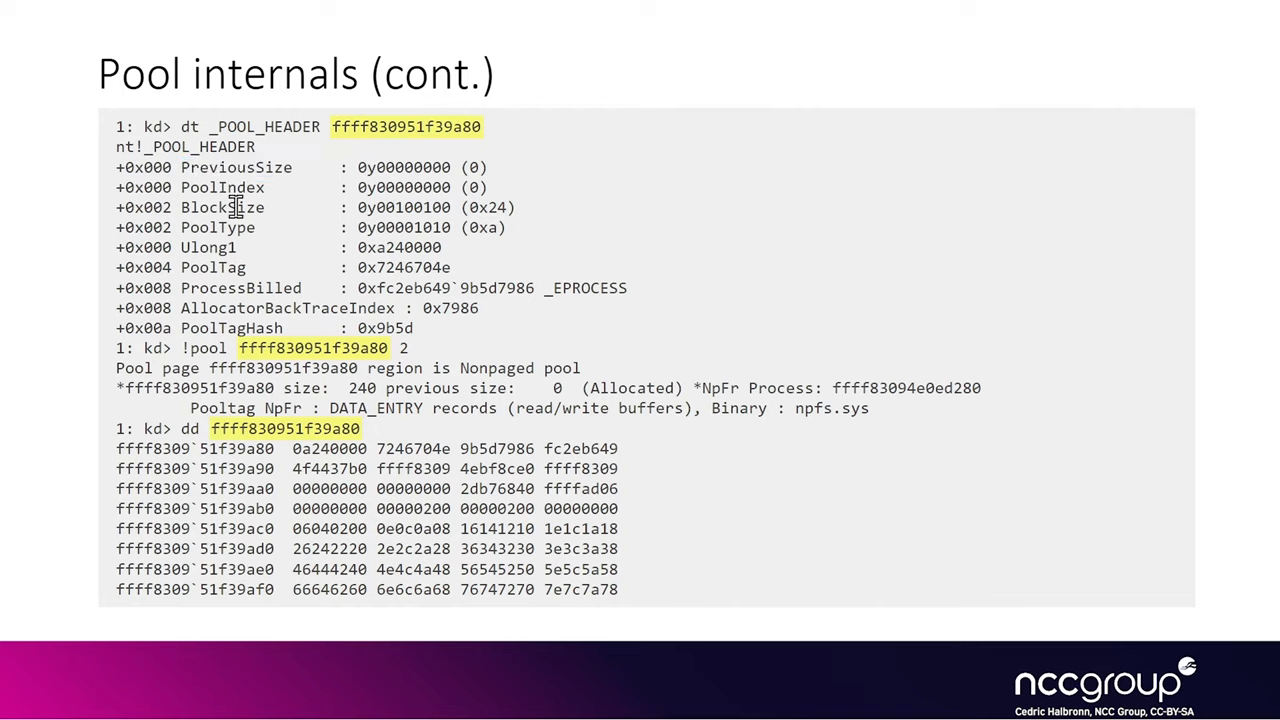
double_click(221, 207)
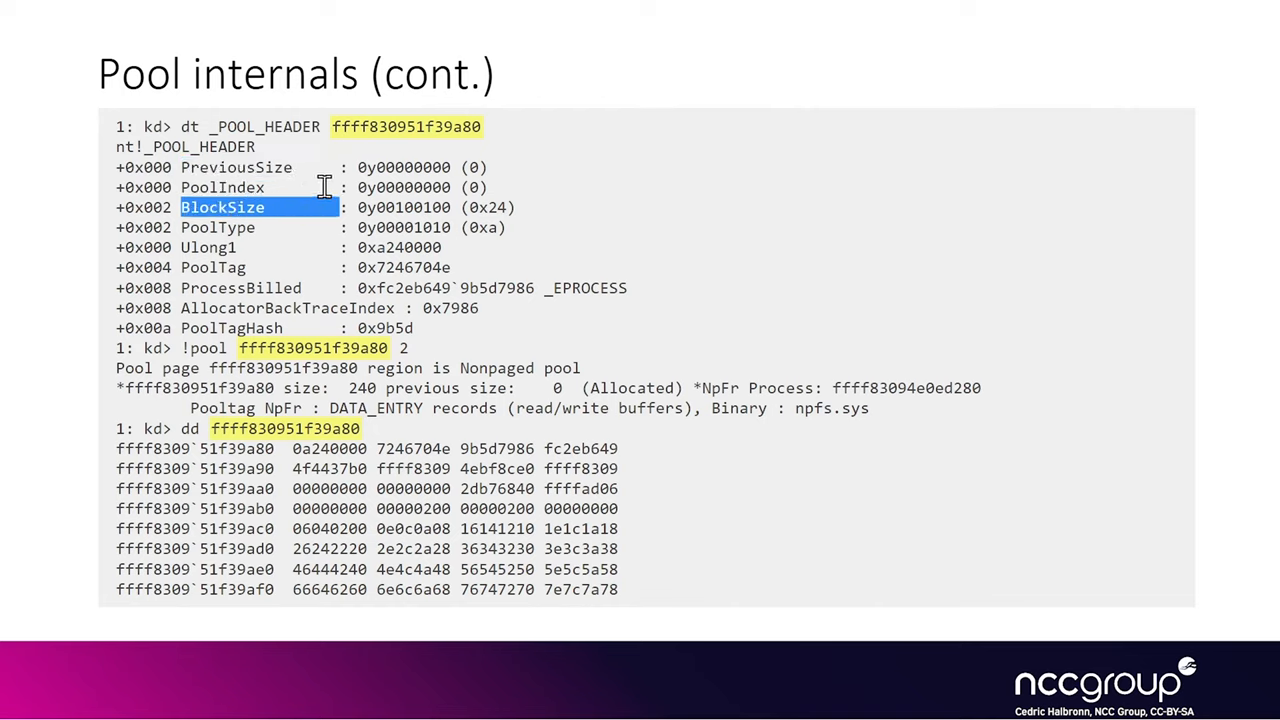
mouse_move(363, 188)
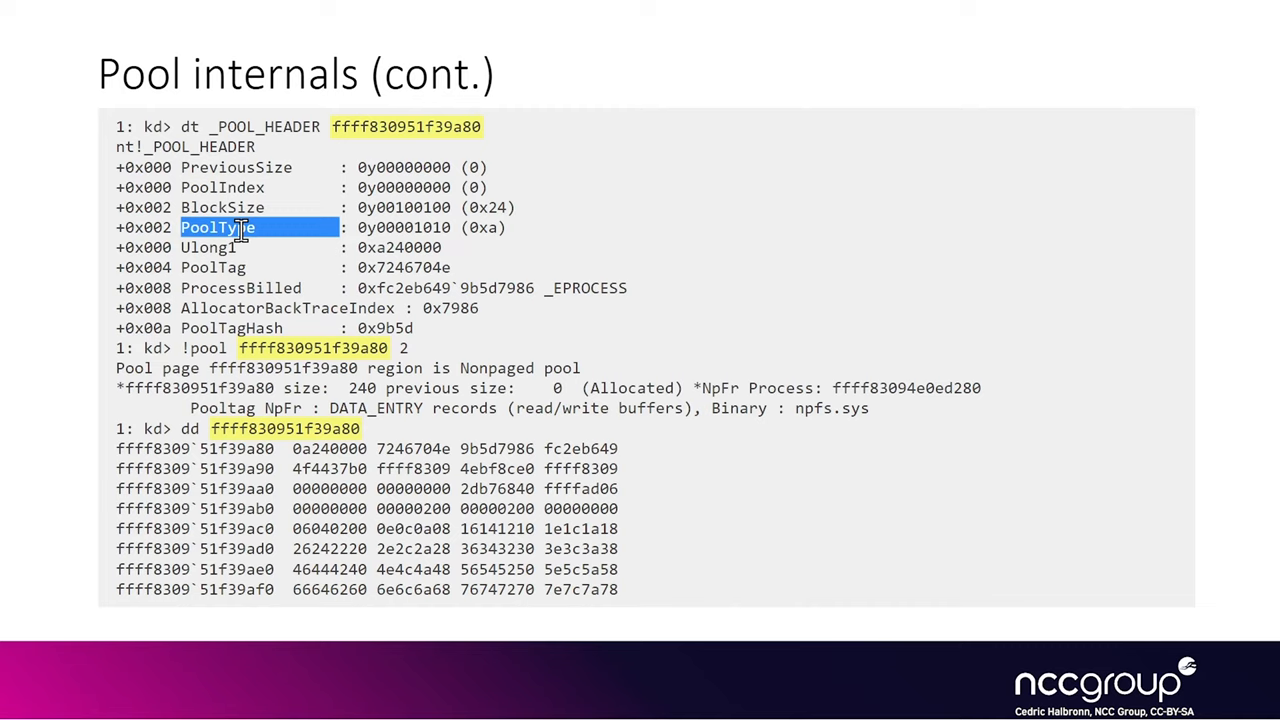
mouse_move(215, 267)
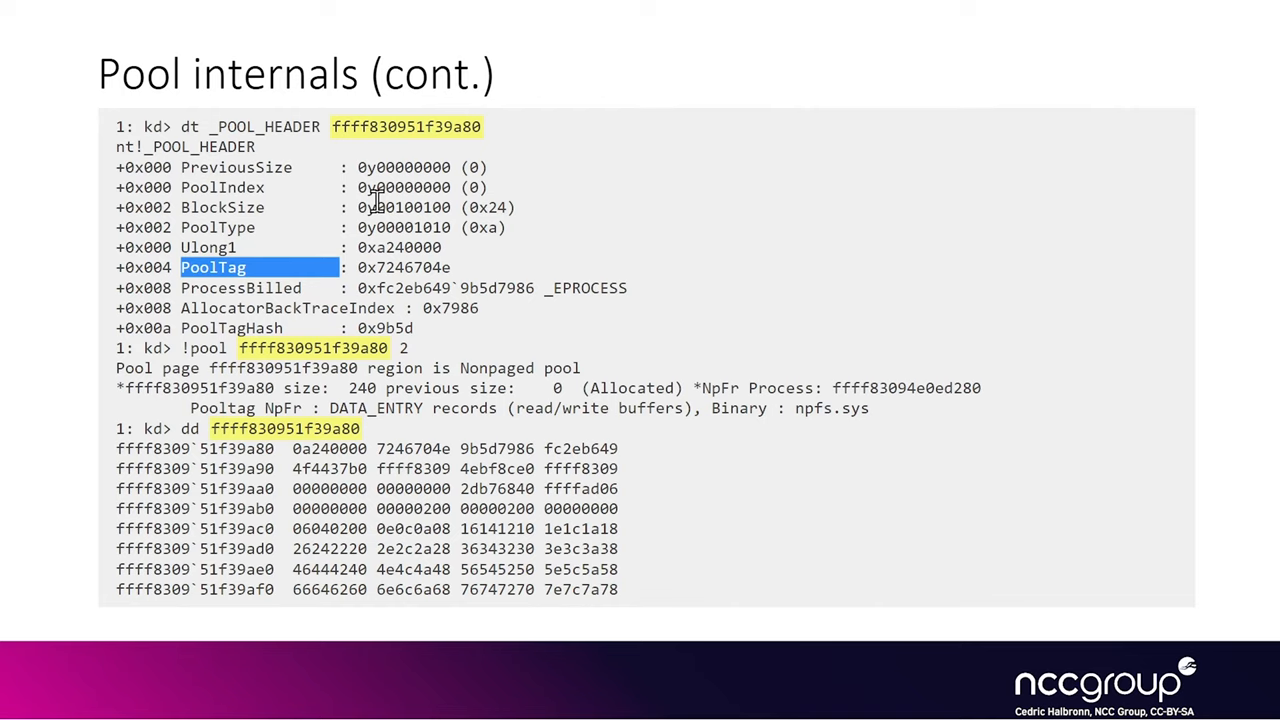
mouse_move(373, 200)
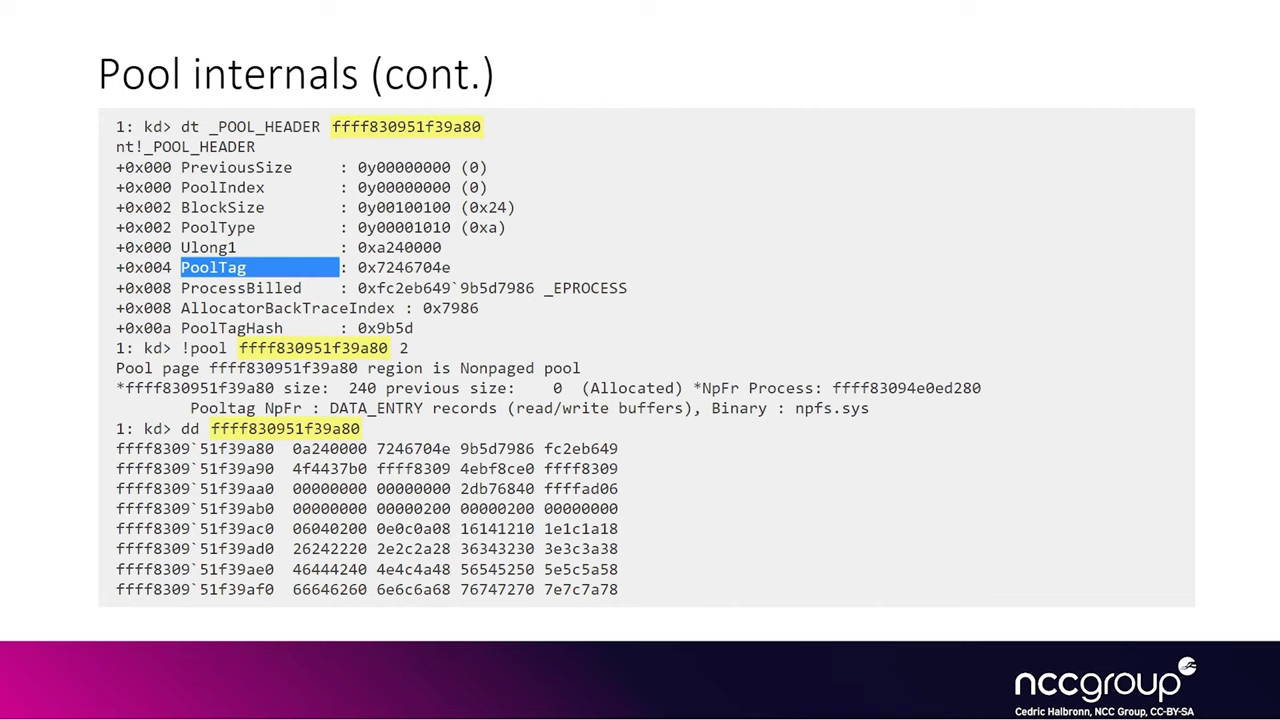
mouse_move(185, 347)
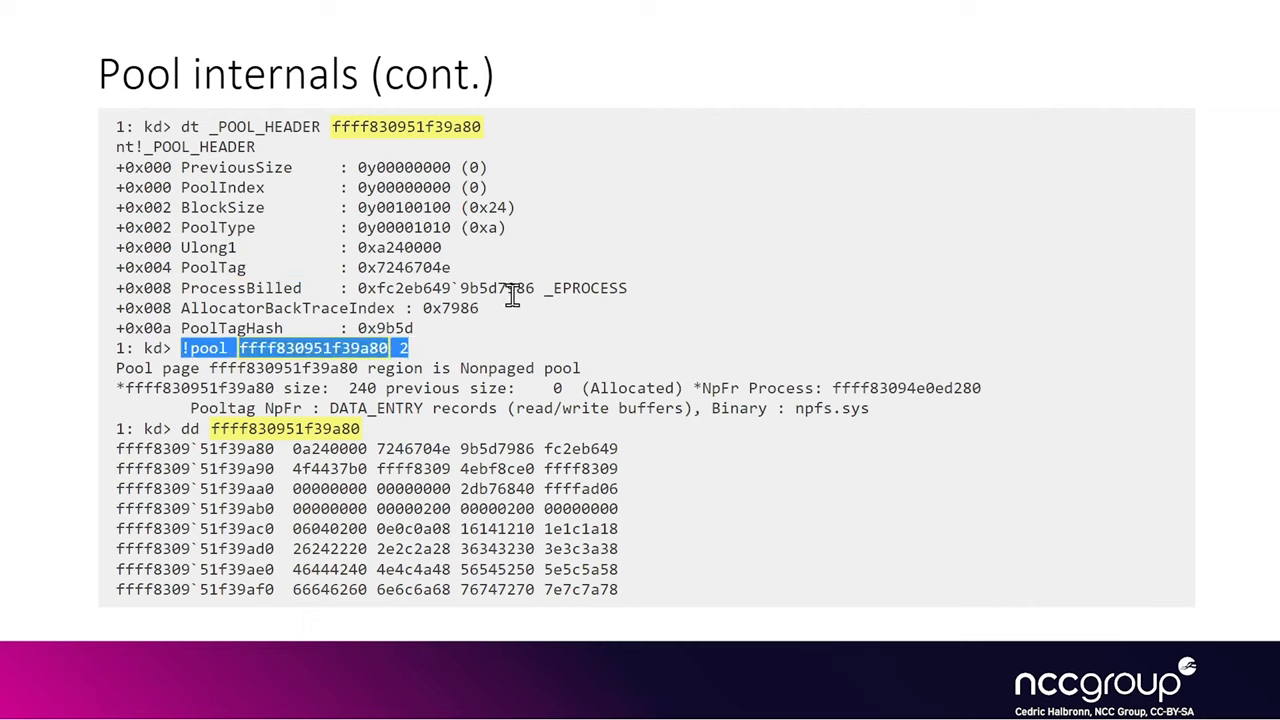
mouse_move(540, 315)
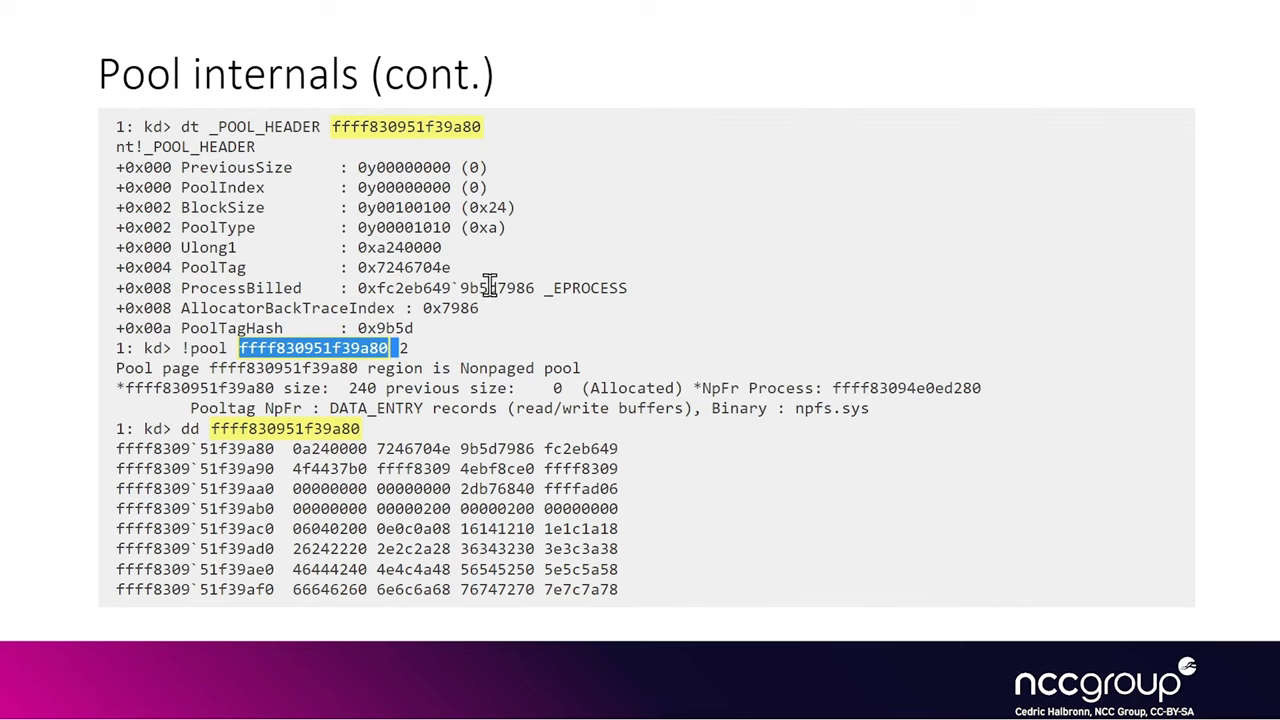
mouse_move(201, 308)
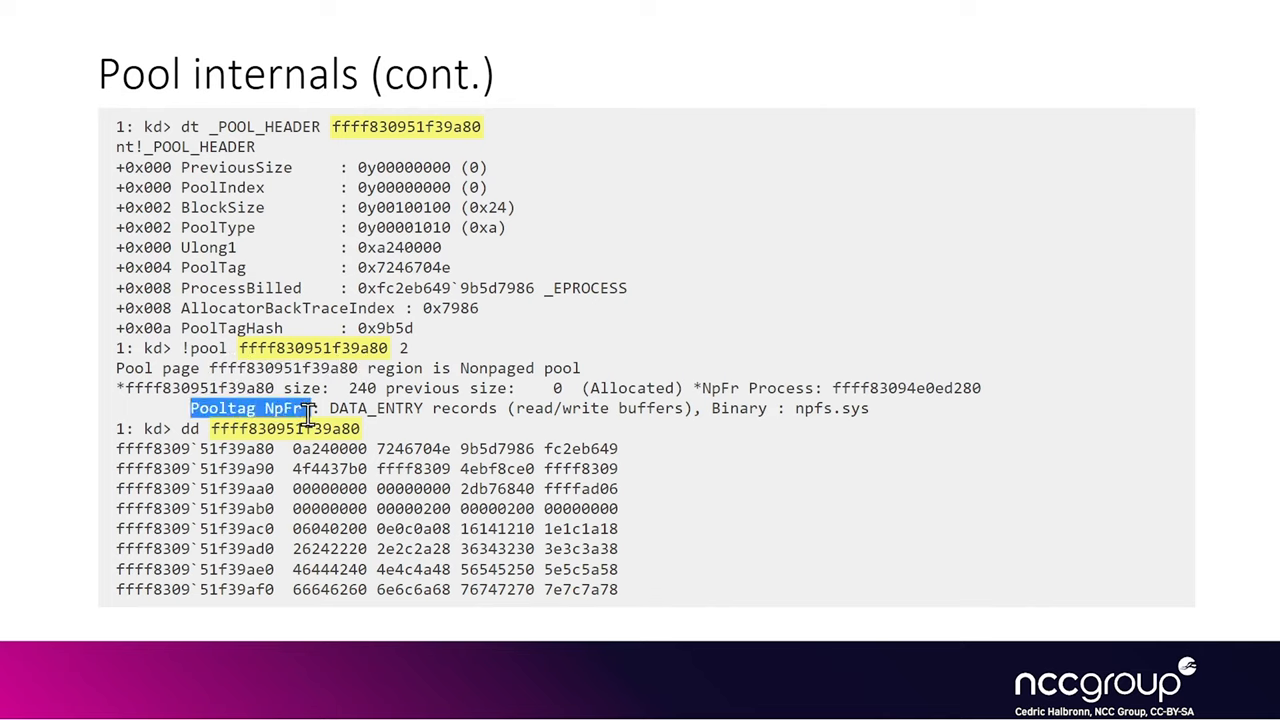
mouse_move(452, 392)
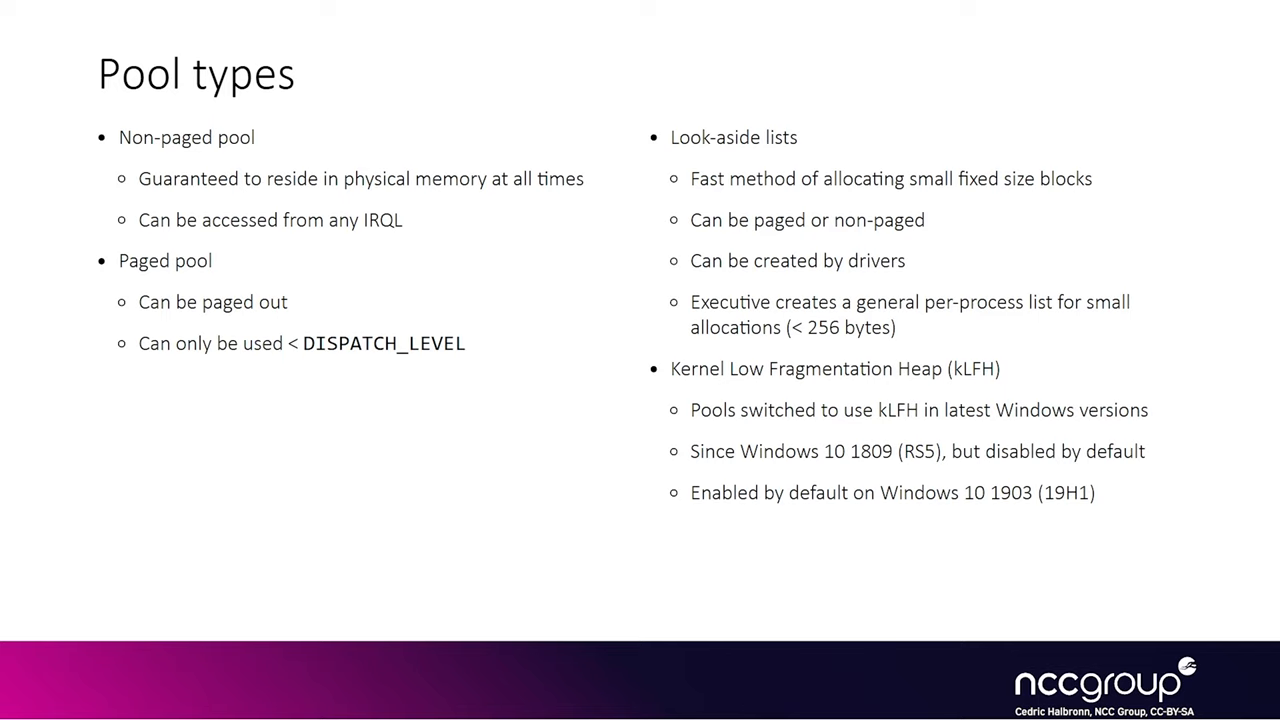
mouse_move(676, 369)
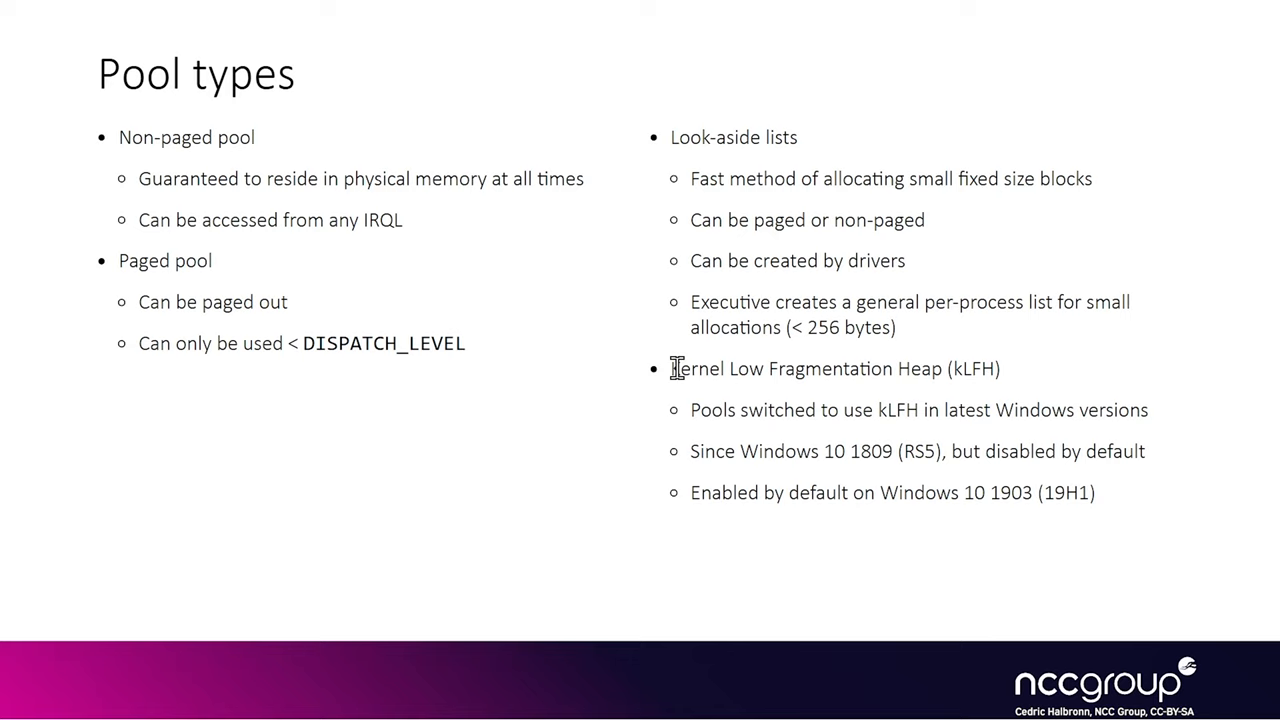
drag(671, 368, 995, 368)
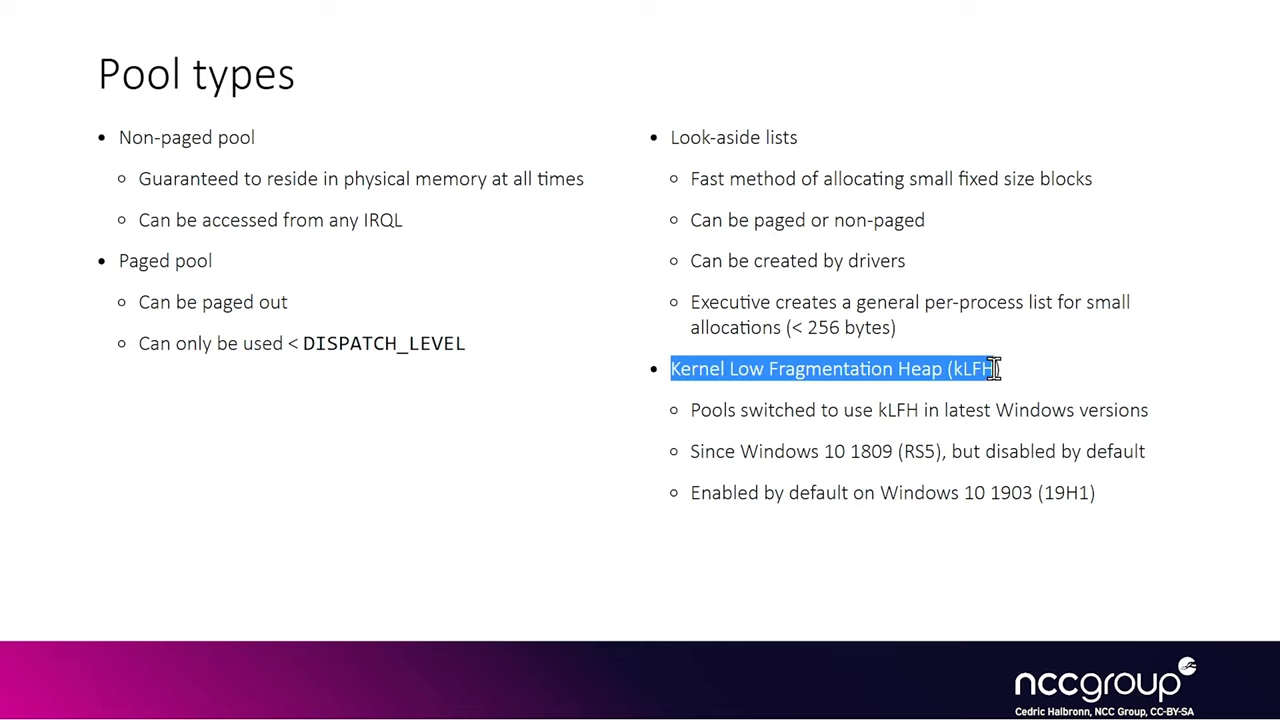